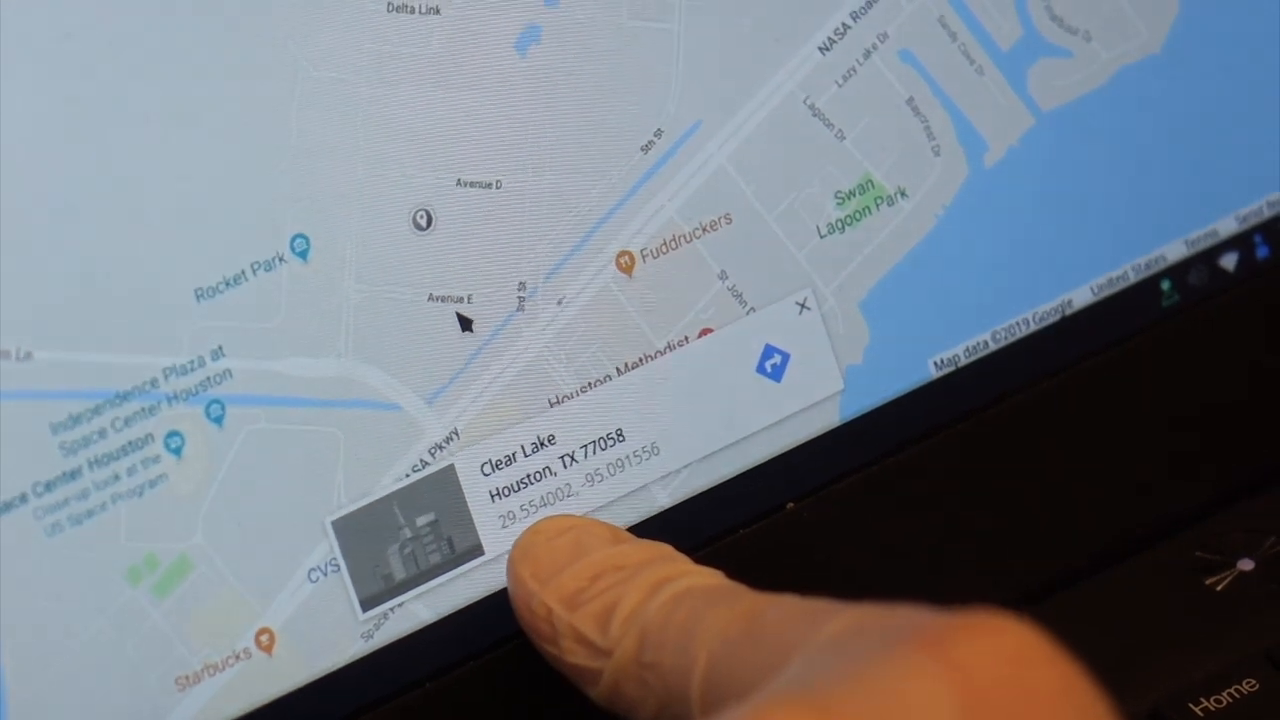
Close the dropped-pin coordinates card near Avenue D, removing the pin
left_click(802, 306)
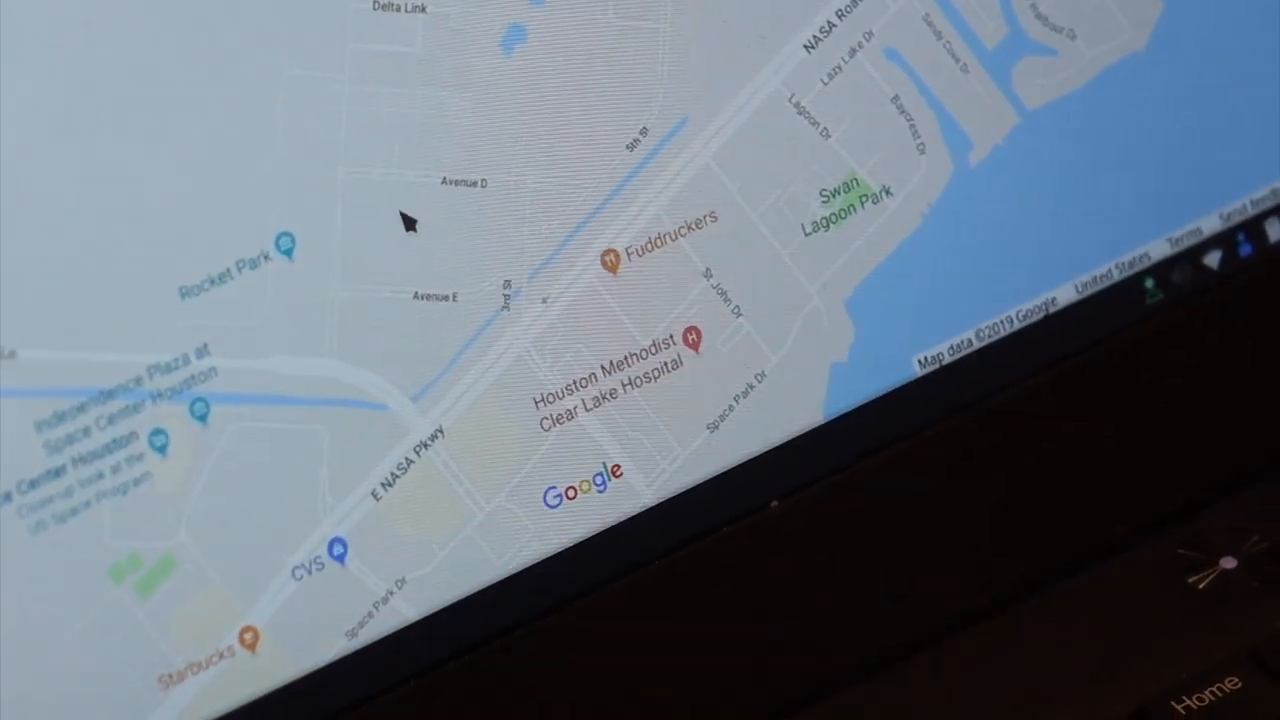